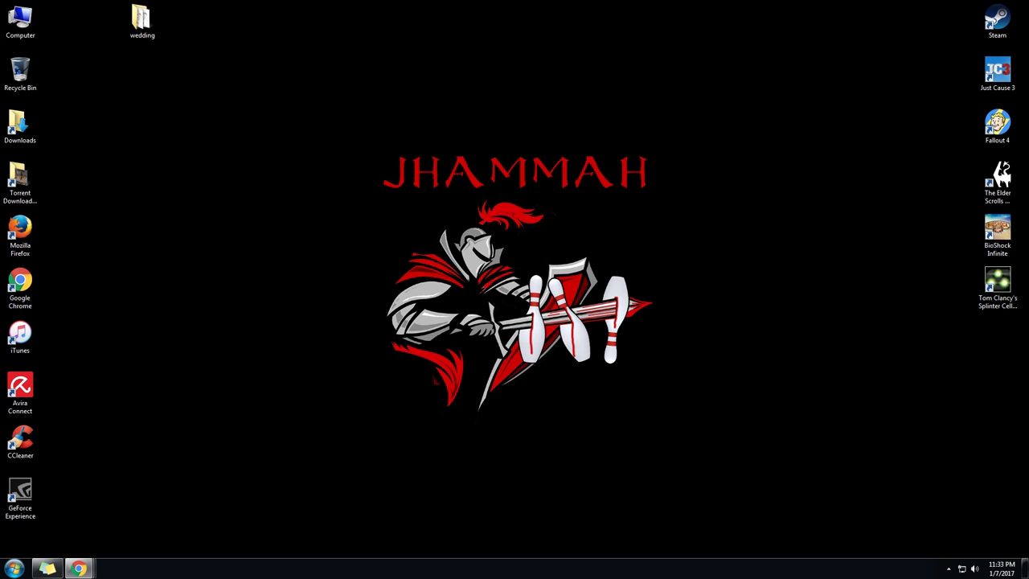
- Launch Google Chrome from the desktop to reach the router at 192.168.1.1
{"action": "left_click", "coordinate": [79, 564]}
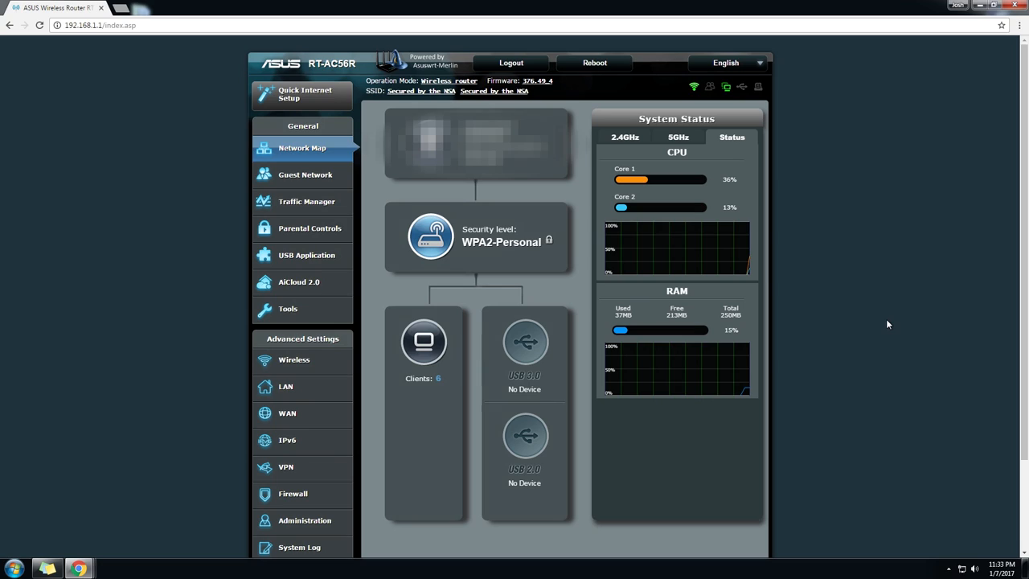
{"action": "mouse_move", "coordinate": [894, 359]}
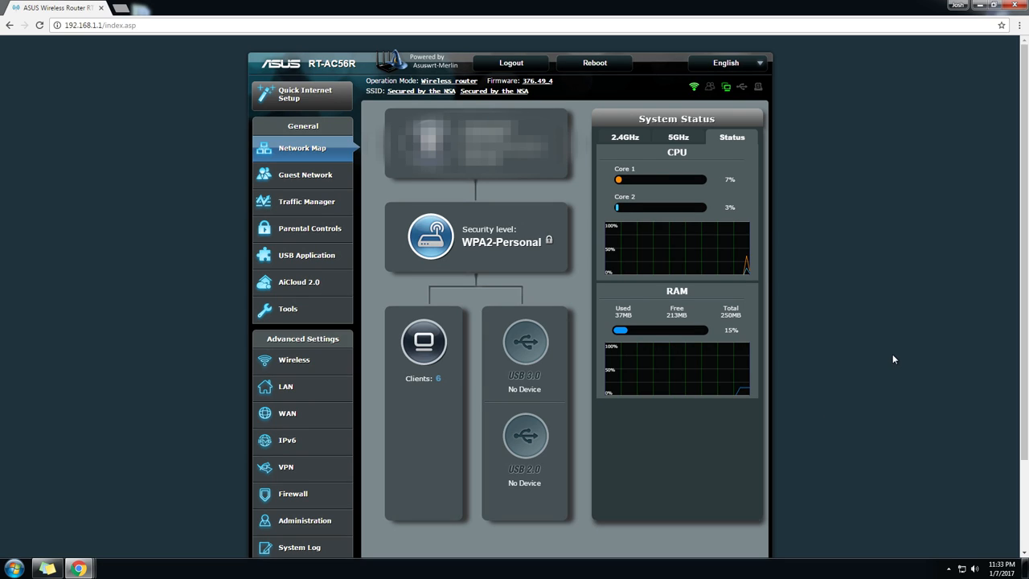
{"action": "mouse_move", "coordinate": [61, 236]}
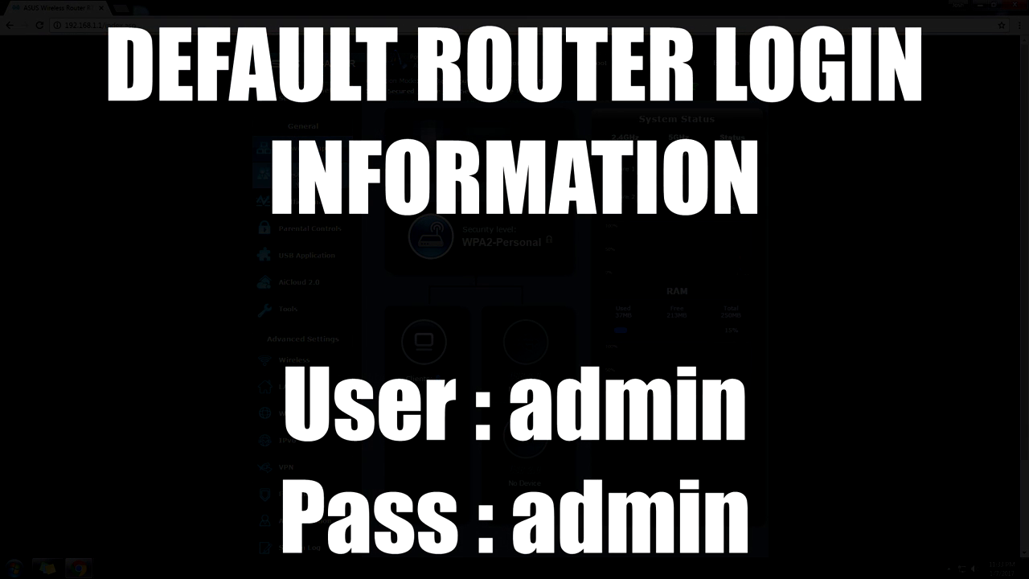
{"action": "mouse_move", "coordinate": [303, 309]}
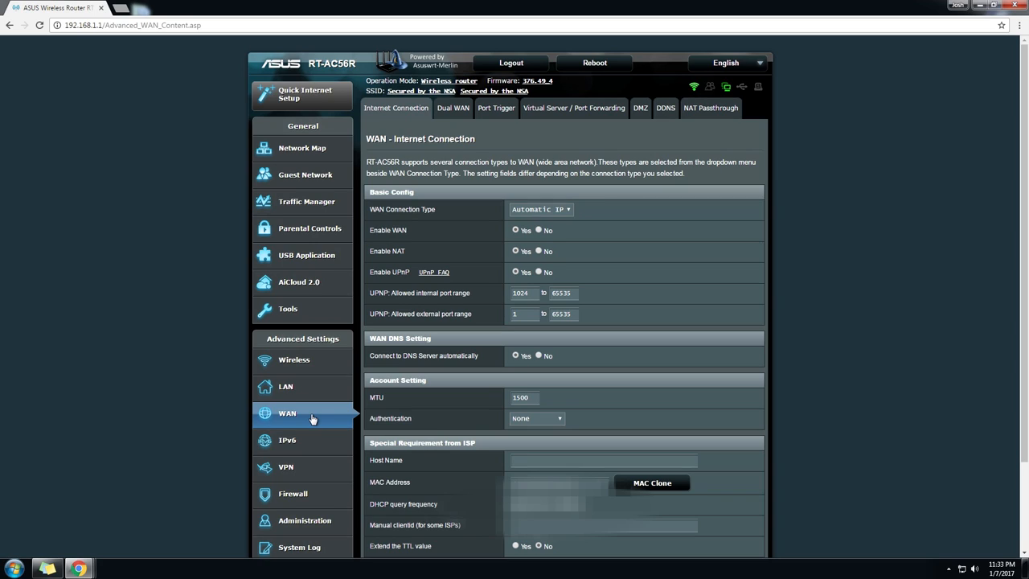
{"action": "mouse_move", "coordinate": [744, 266]}
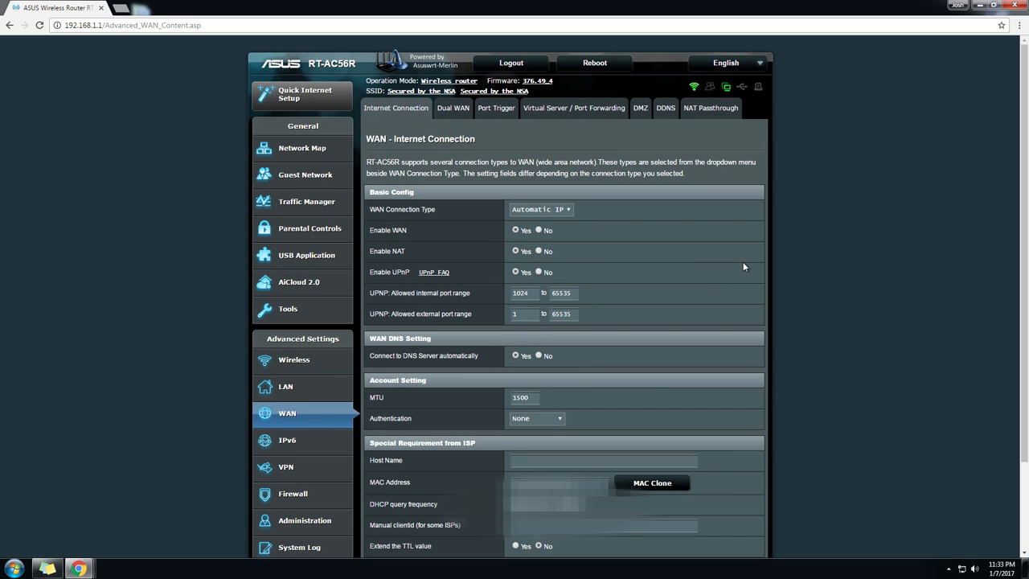
{"action": "mouse_move", "coordinate": [771, 284]}
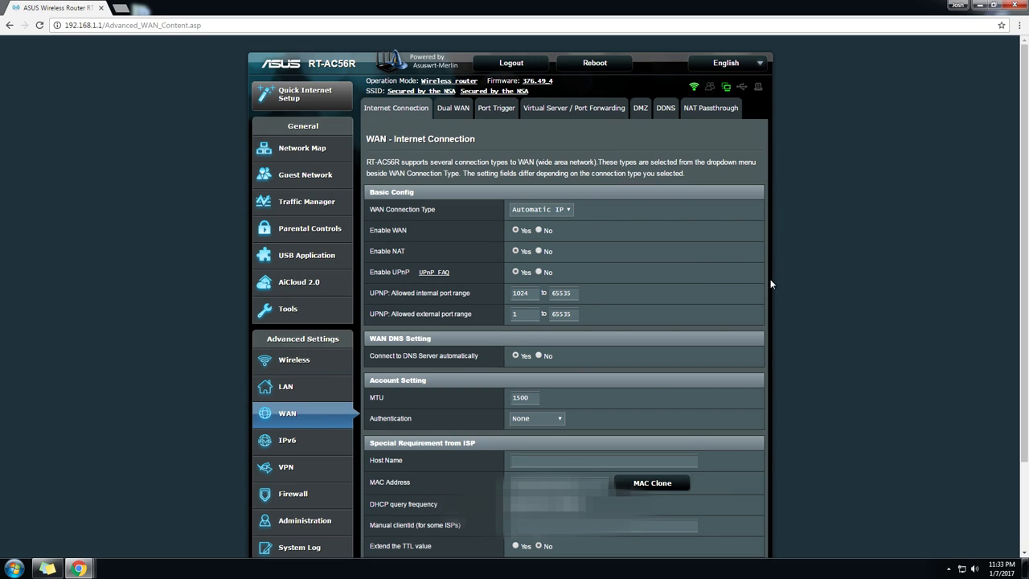
{"action": "mouse_move", "coordinate": [687, 281]}
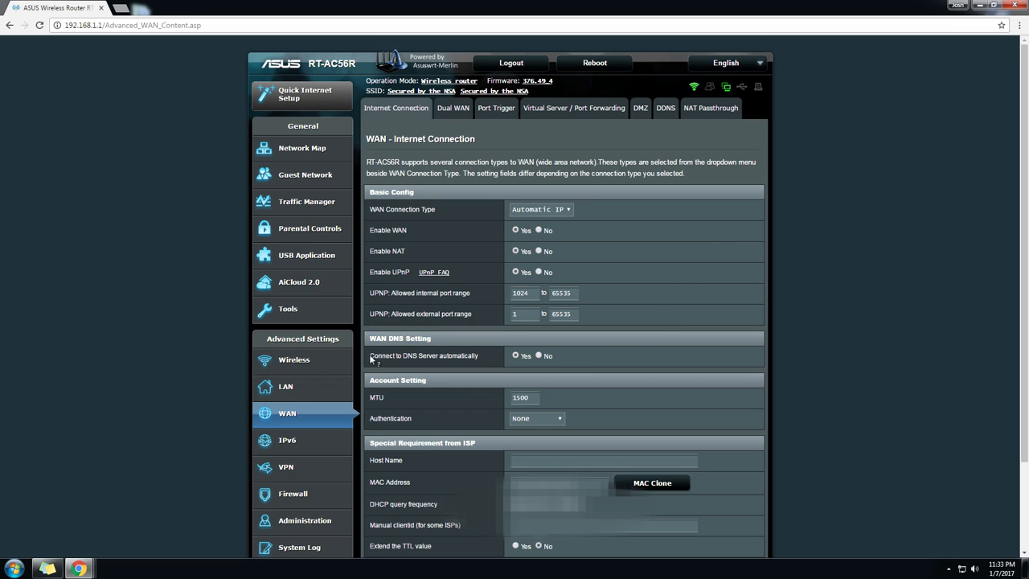
{"action": "mouse_move", "coordinate": [551, 357]}
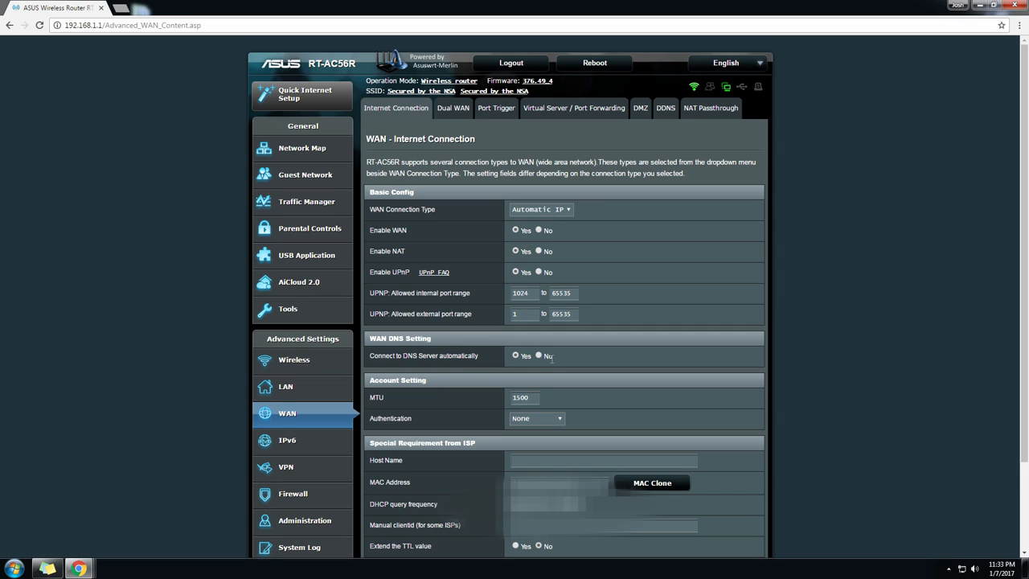
- Set 'Connect to DNS Server automatically' to No on the WAN page
{"action": "left_click", "coordinate": [538, 356]}
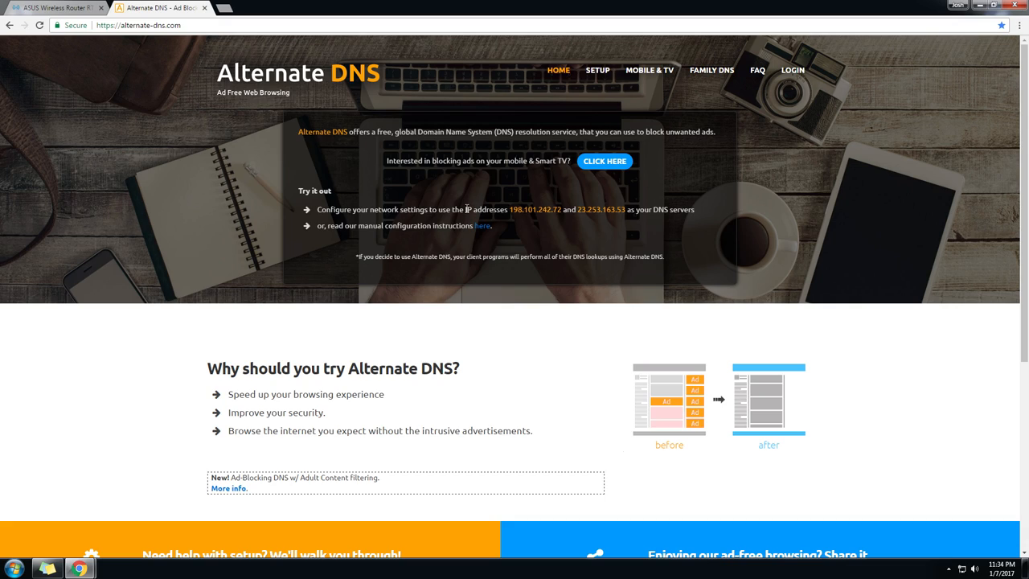
- Select the first Alternate DNS address 198.101.242.72 on alternate-dns.com for copying
{"action": "left_click_drag", "start_coordinate": [465, 209], "coordinate": [626, 209]}
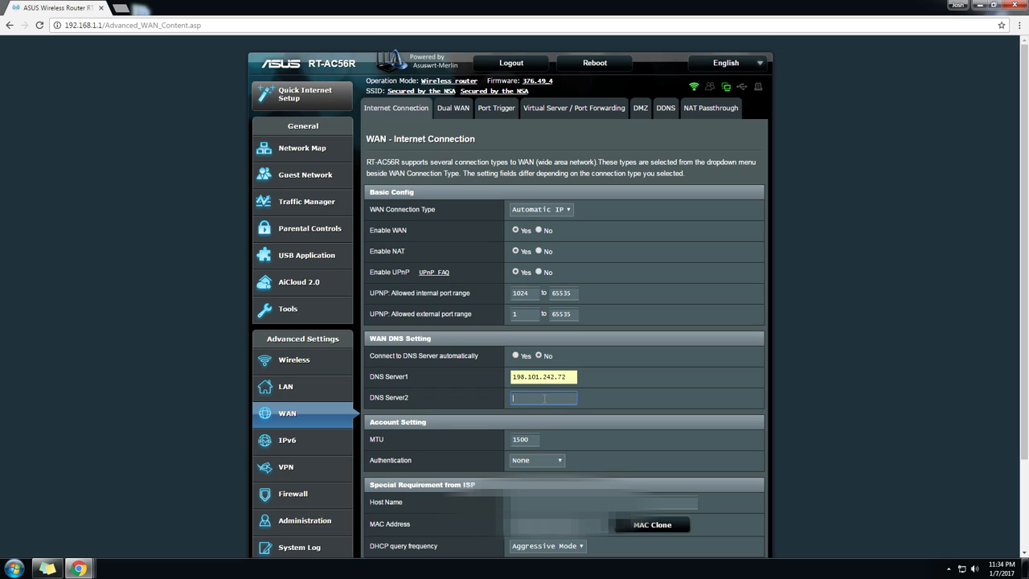
- Enter 23.253.163.53 as DNS Server2 and apply the new WAN DNS servers
{"action": "type", "text": "23"}
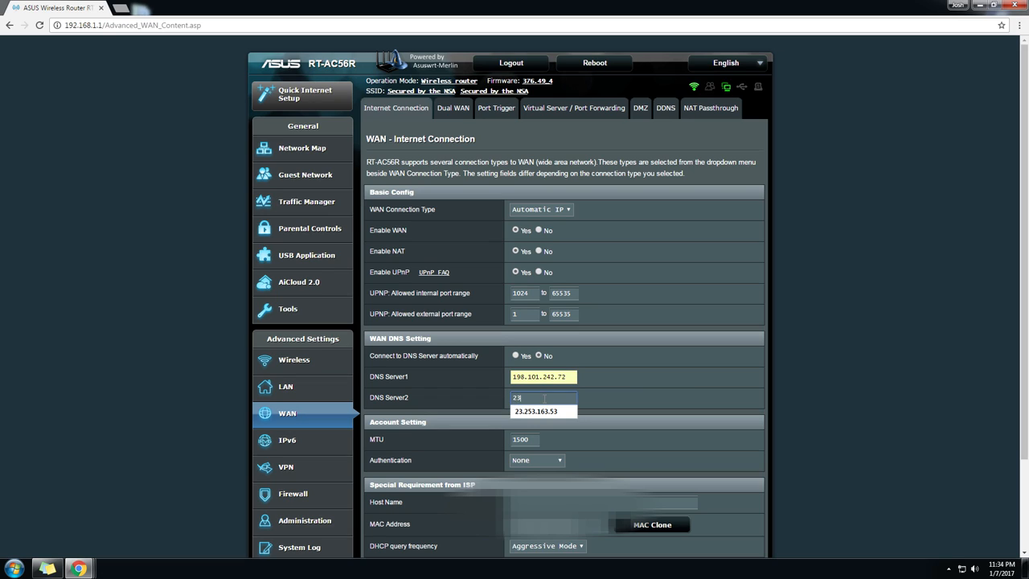
{"action": "left_click", "coordinate": [543, 411]}
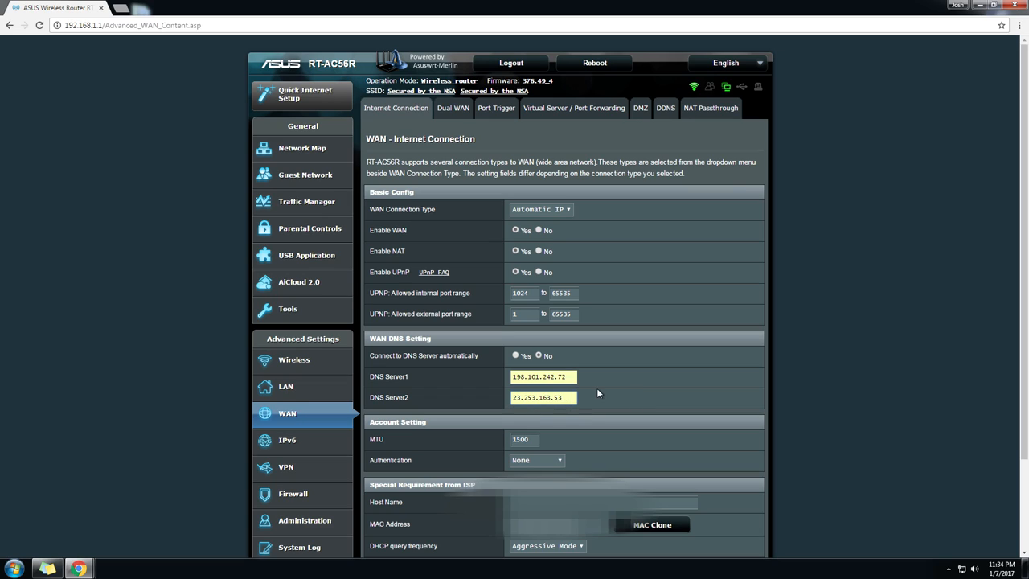
{"action": "mouse_move", "coordinate": [604, 393]}
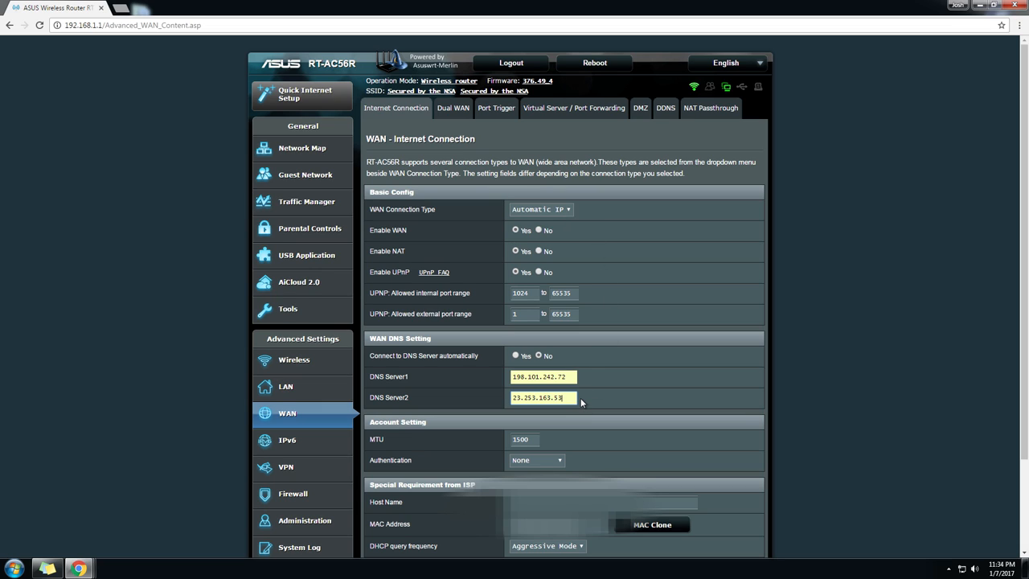
{"action": "scroll", "scroll_direction": "down", "scroll_amount": 3}
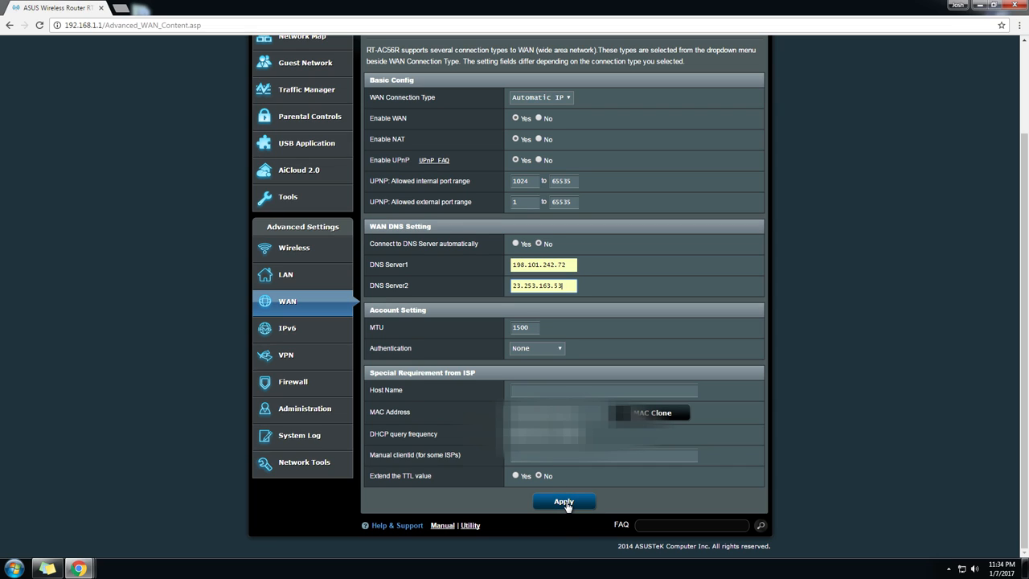
{"action": "left_click", "coordinate": [562, 500]}
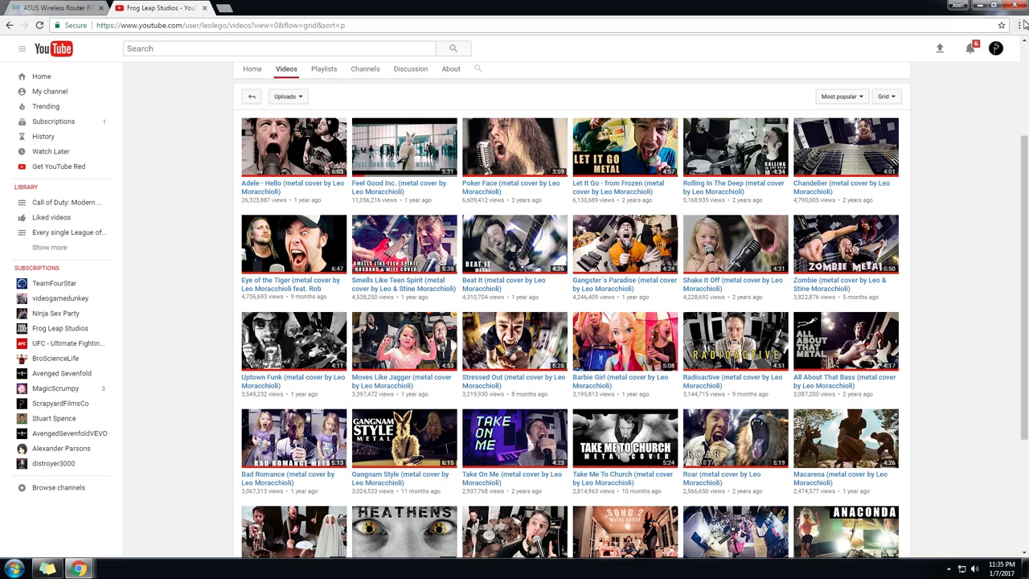
- Bring up Chrome's extensions page in a new tab alongside YouTube
{"action": "left_click", "coordinate": [1019, 25]}
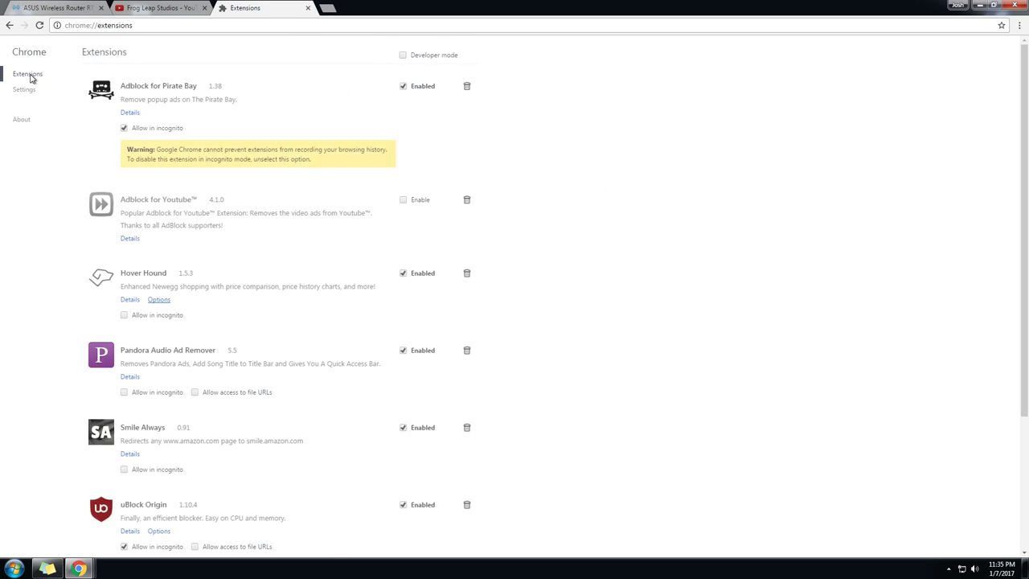
- Disable uBlock Origin on chrome://extensions and return to the Frog Leap Studios videos tab
{"action": "scroll", "scroll_direction": "down", "scroll_amount": 3}
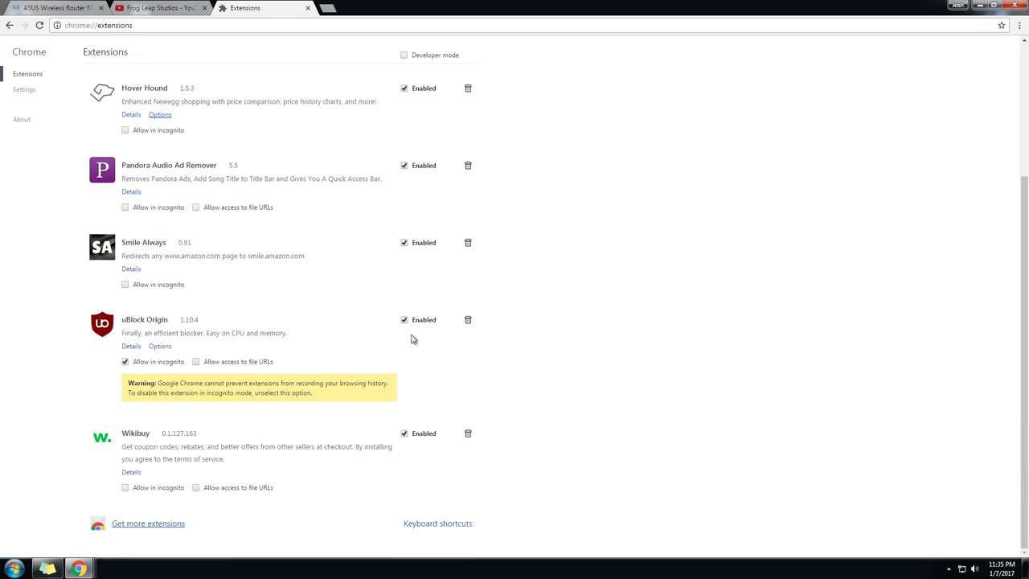
{"action": "left_click", "coordinate": [405, 319]}
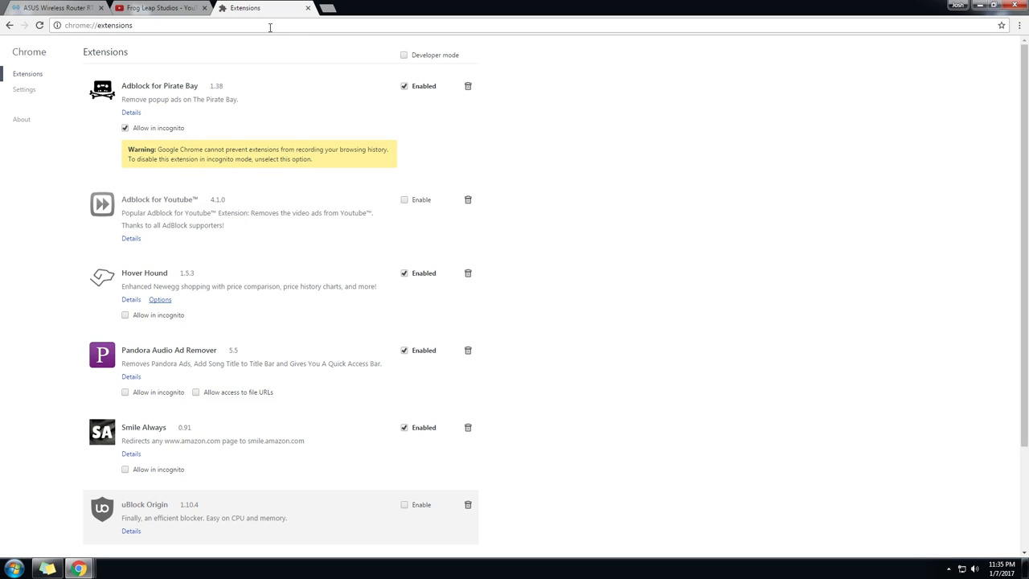
{"action": "left_click", "coordinate": [159, 7]}
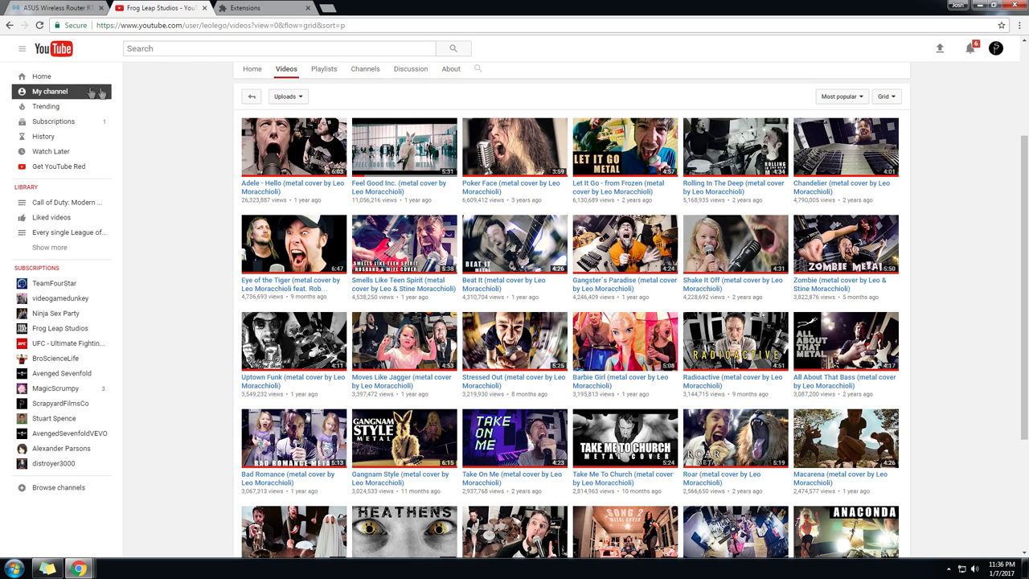
{"action": "mouse_move", "coordinate": [279, 96]}
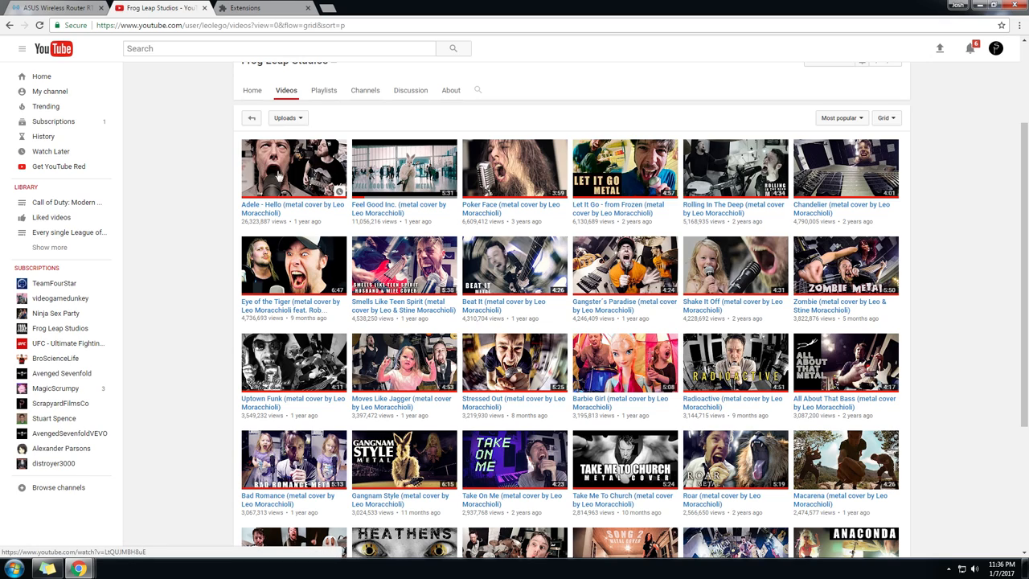
- Play the Adele - Hello metal cover a few seconds, pause it, and head to the YouTube home page
{"action": "left_click", "coordinate": [293, 168]}
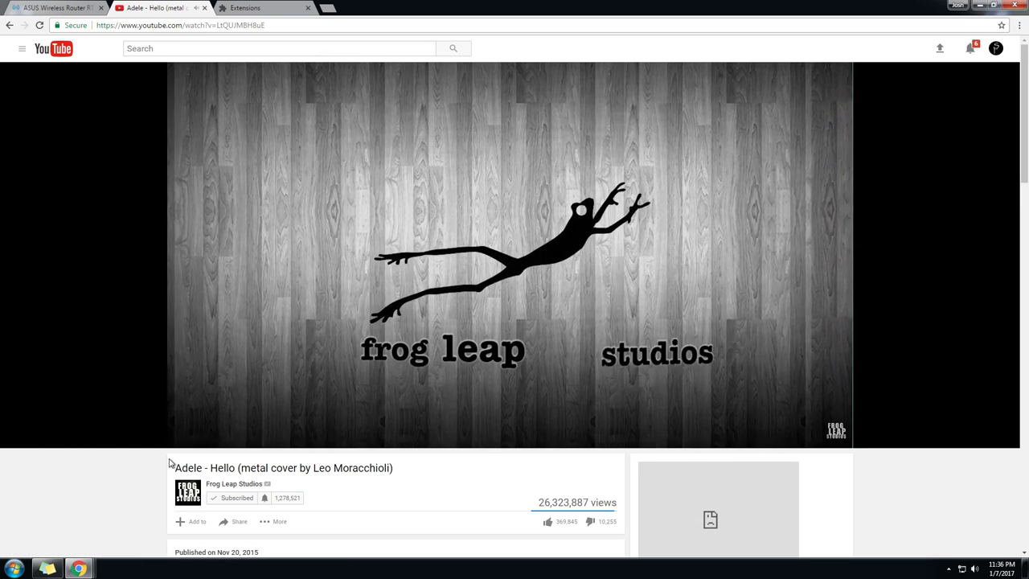
{"action": "left_click", "coordinate": [514, 265]}
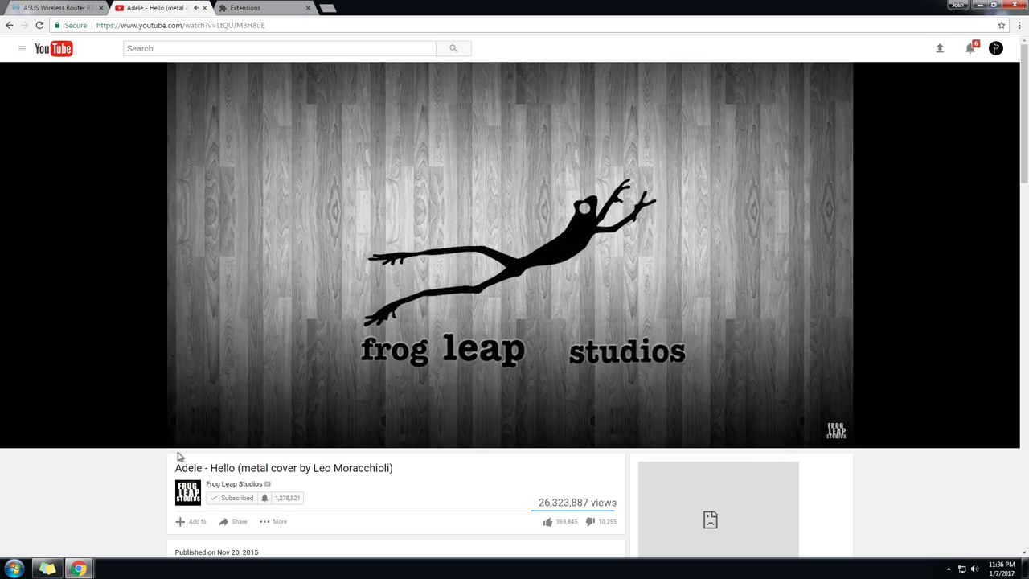
{"action": "left_click", "coordinate": [514, 257]}
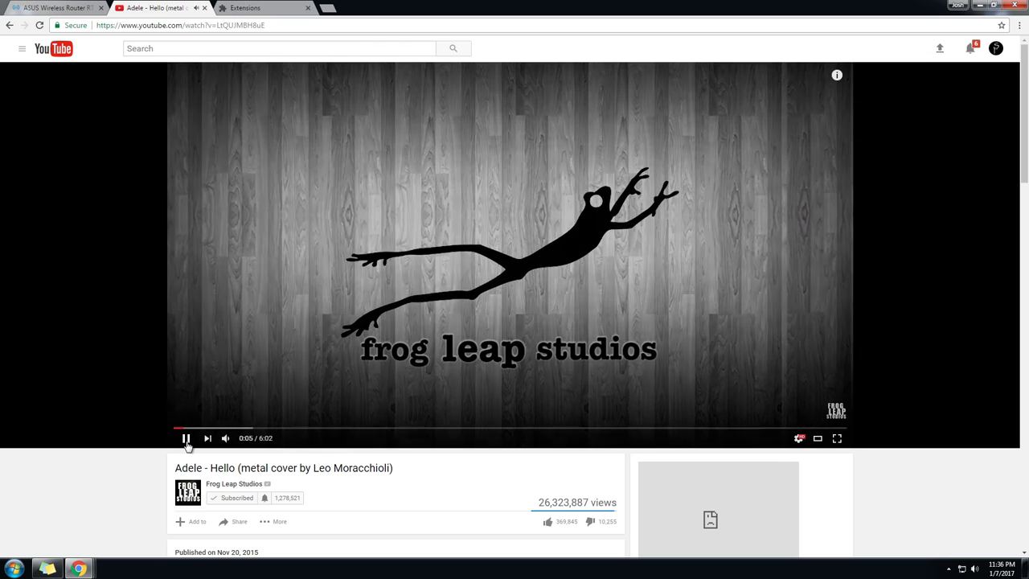
{"action": "left_click", "coordinate": [186, 439]}
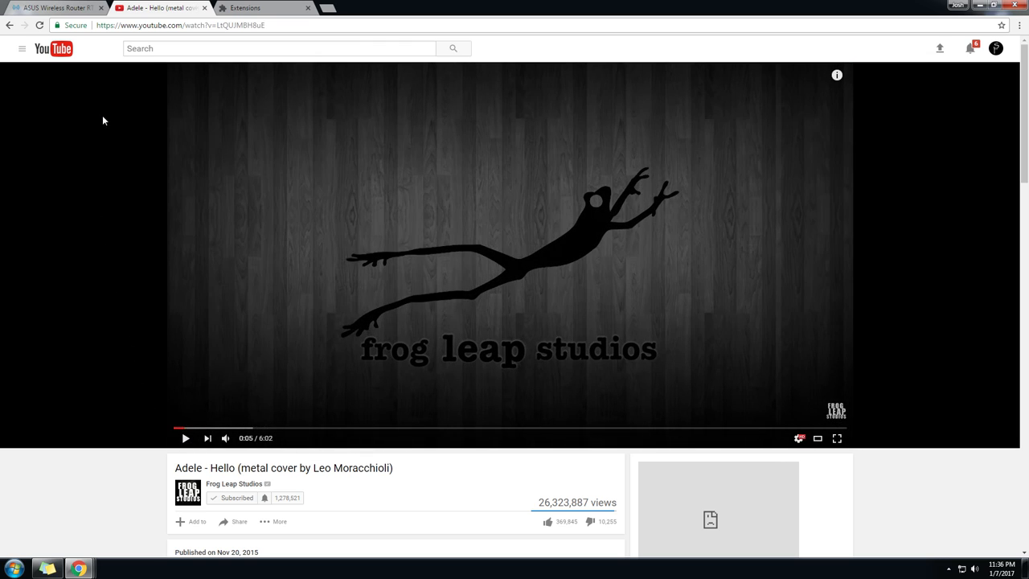
{"action": "left_click", "coordinate": [53, 48]}
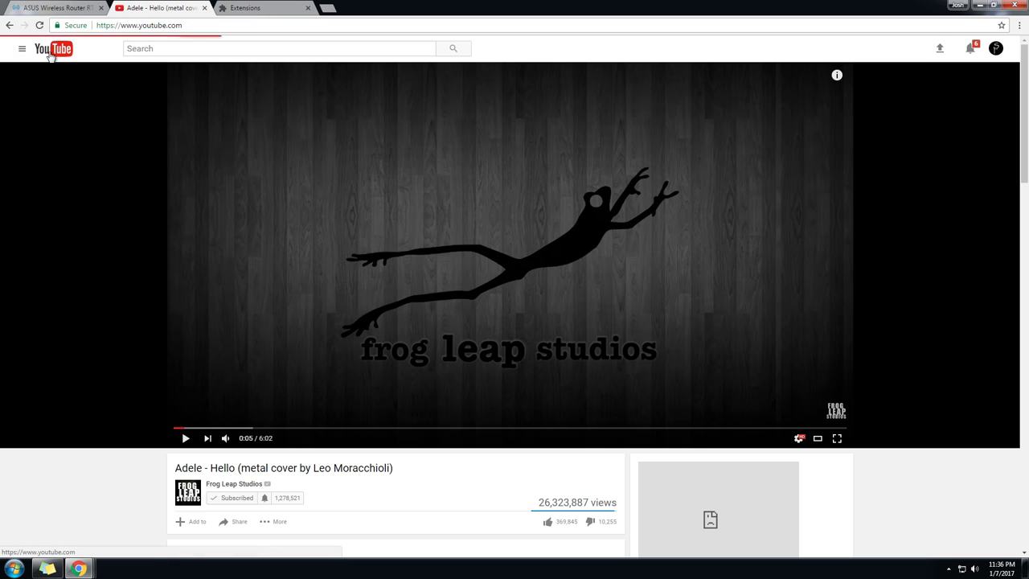
- Load the YouTube home page showing the empty blocked ad slot above Recommended
{"action": "left_click", "coordinate": [54, 49]}
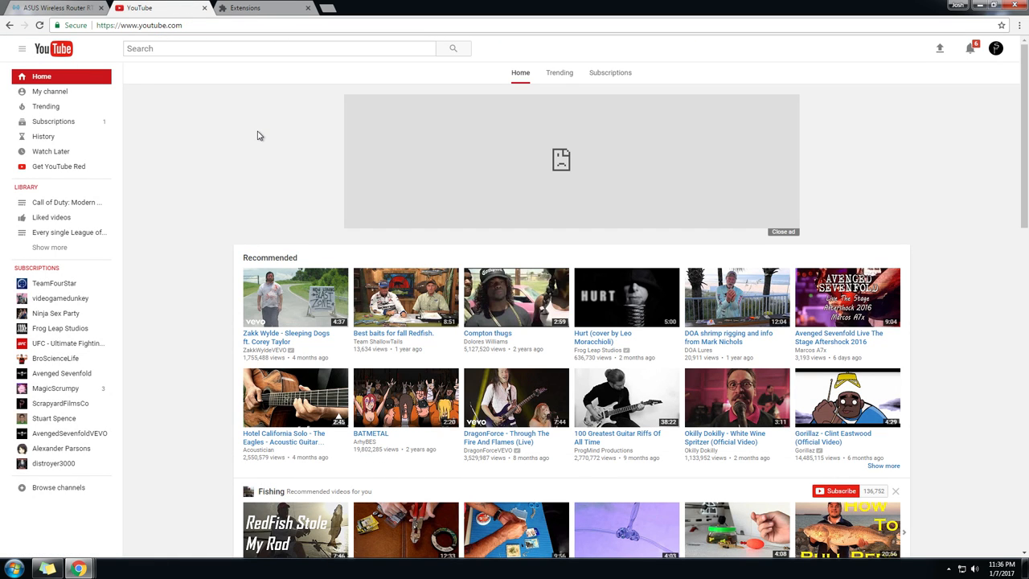
{"action": "mouse_move", "coordinate": [822, 119]}
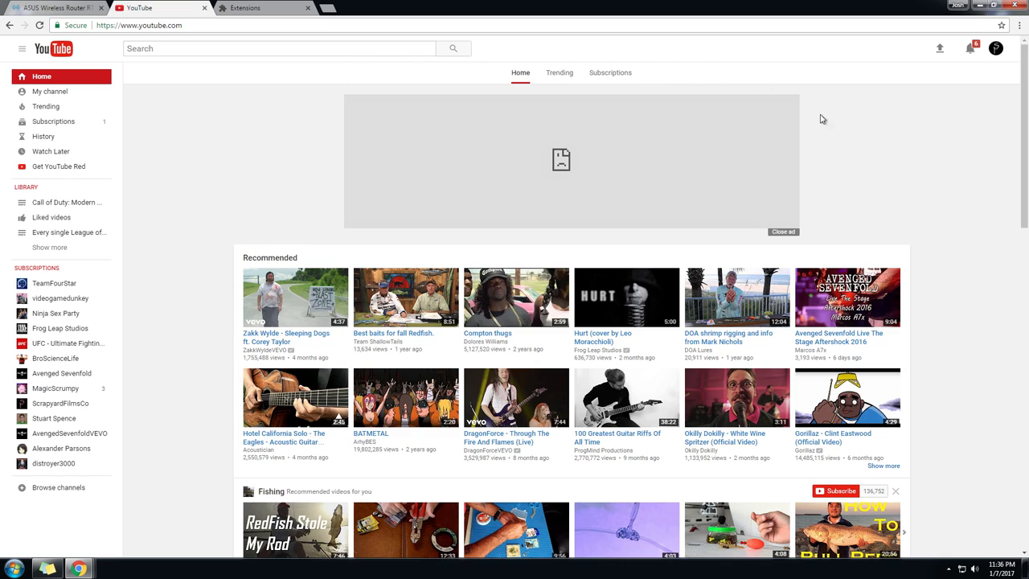
{"action": "mouse_move", "coordinate": [832, 88]}
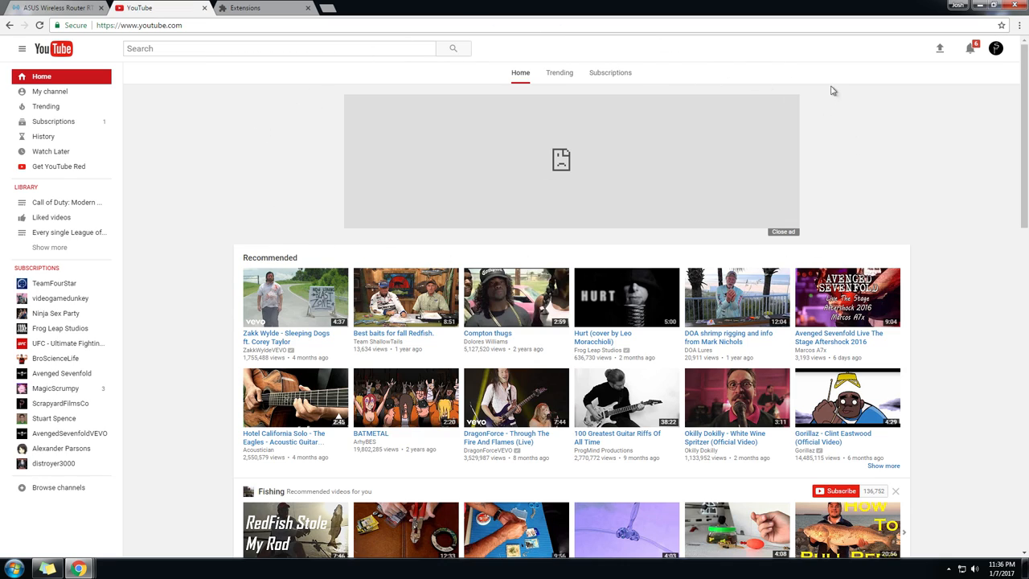
{"action": "mouse_move", "coordinate": [850, 66]}
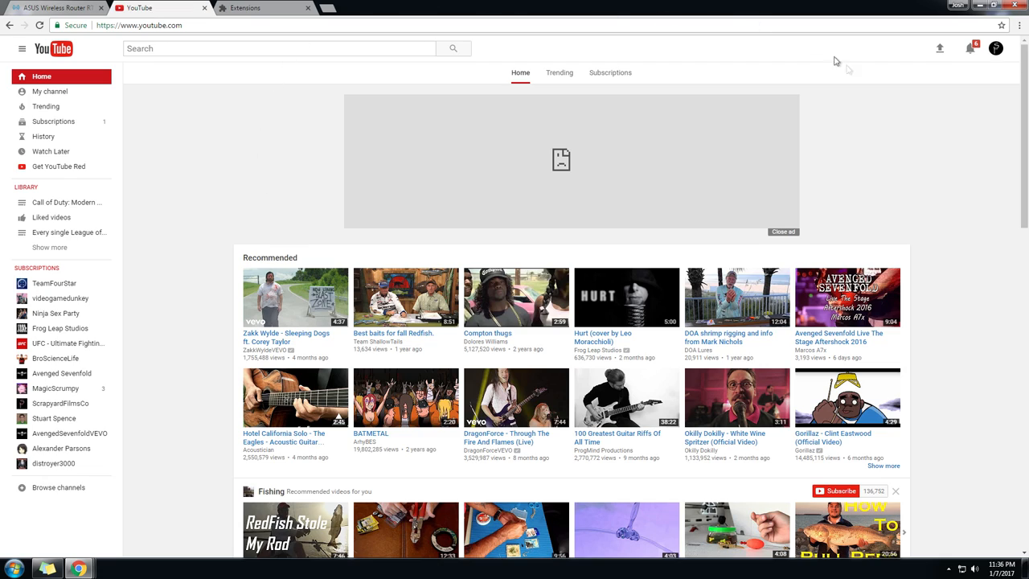
{"action": "mouse_move", "coordinate": [785, 241]}
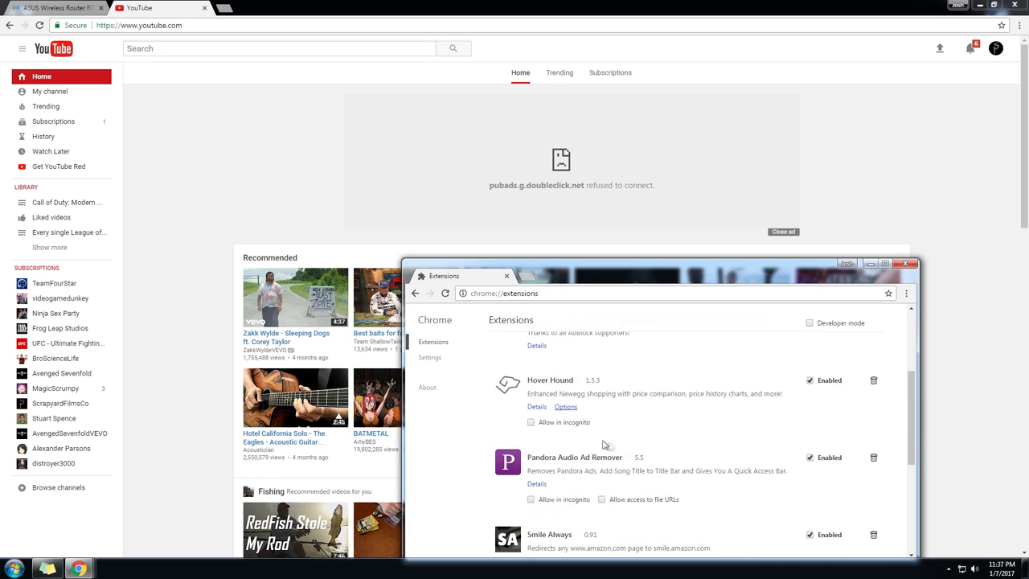
- Re-enable uBlock Origin and return to the YouTube home feed without the ad placeholder
{"action": "scroll", "scroll_direction": "down", "scroll_amount": 3}
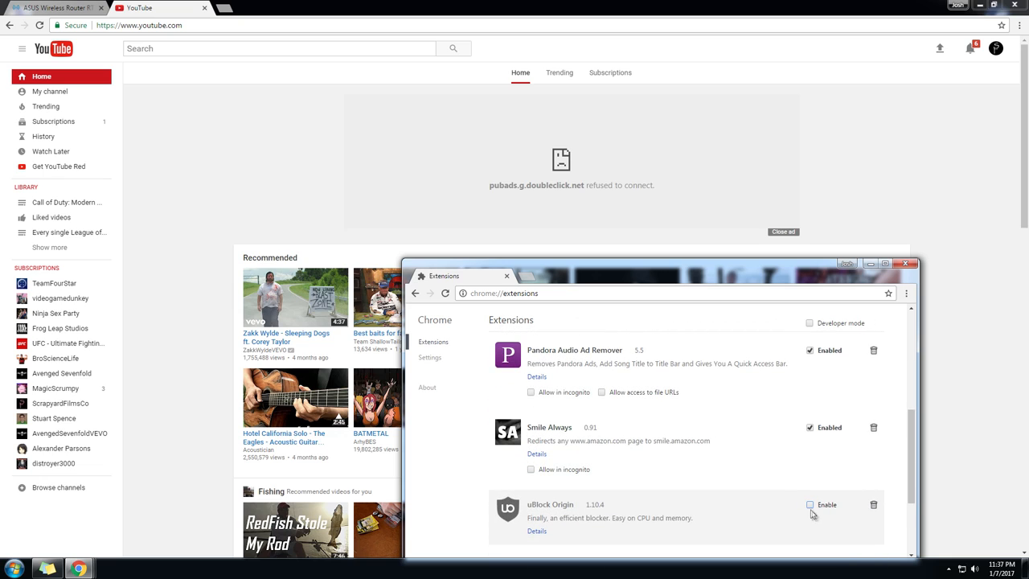
{"action": "left_click", "coordinate": [810, 504]}
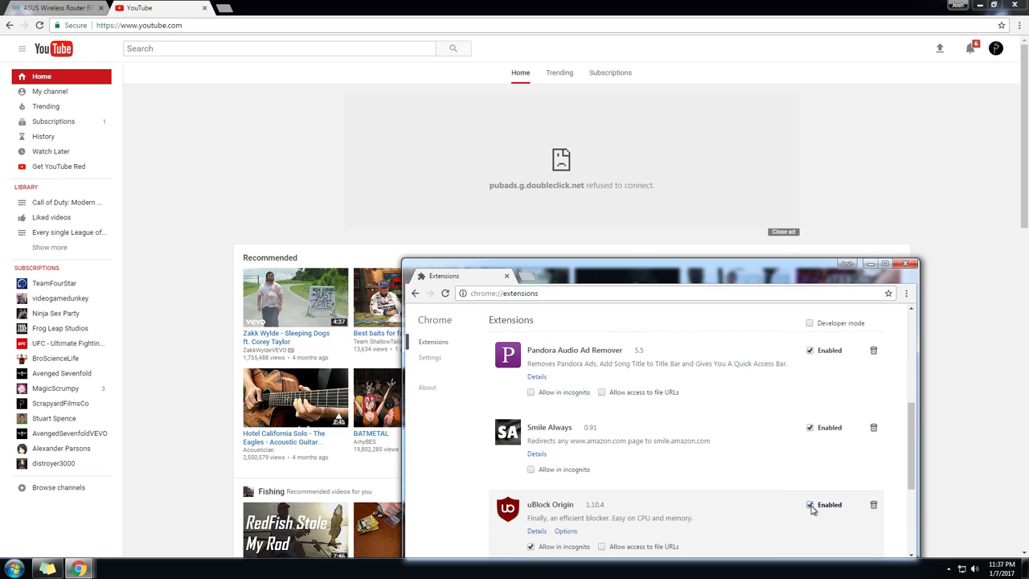
{"action": "left_click", "coordinate": [904, 264]}
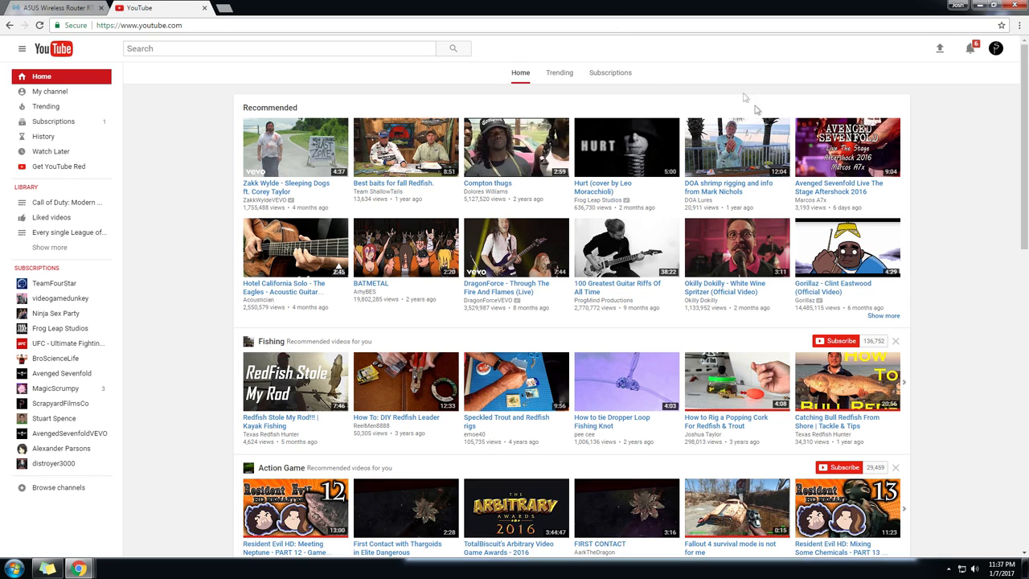
{"action": "scroll", "scroll_direction": "down", "scroll_amount": 3}
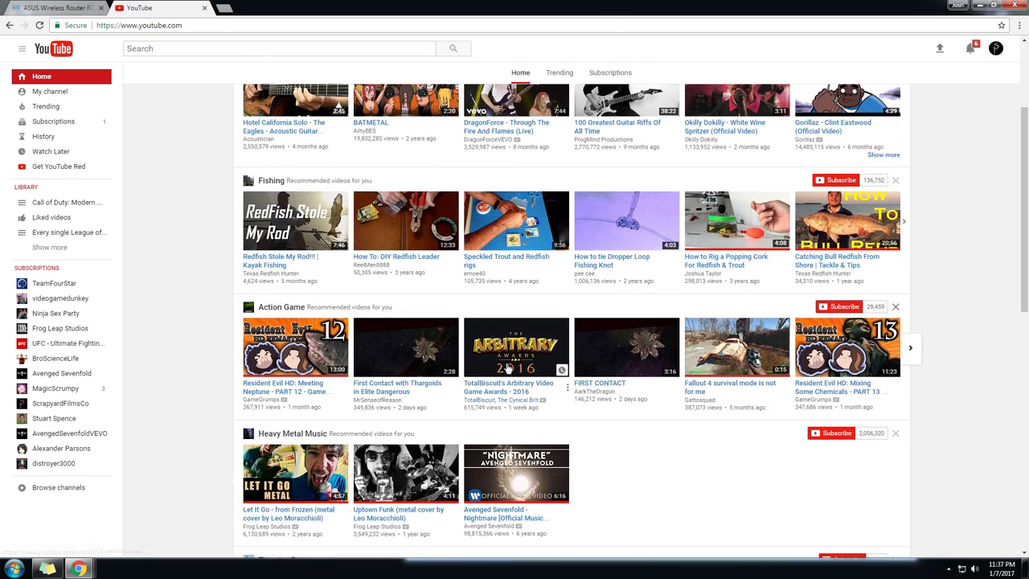